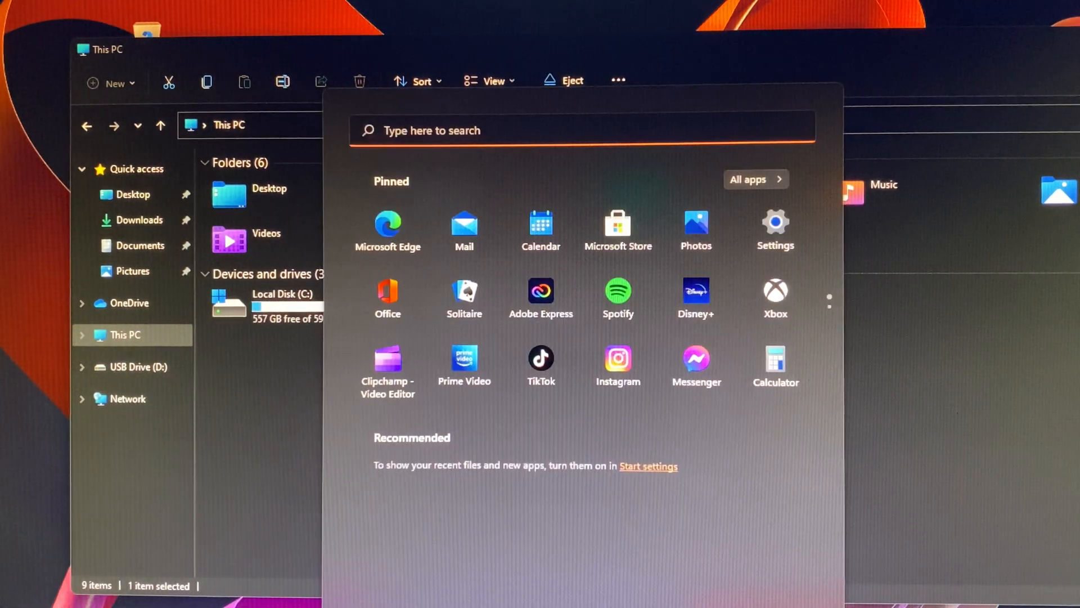
- Launch Command Prompt with administrator rights from the Start menu search for 'cmd'
type("cmd")
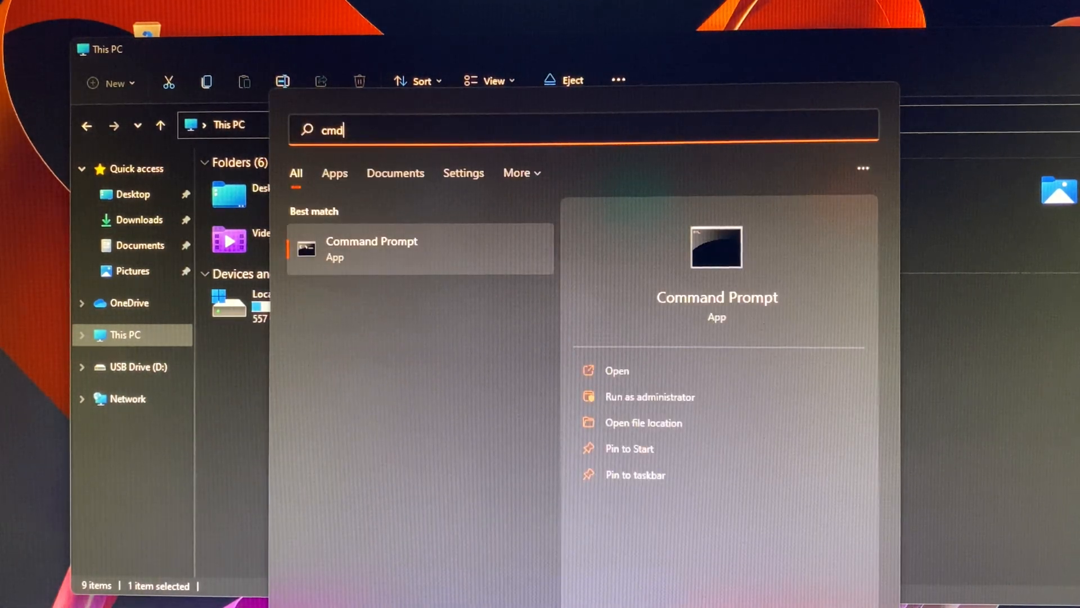
right_click(371, 247)
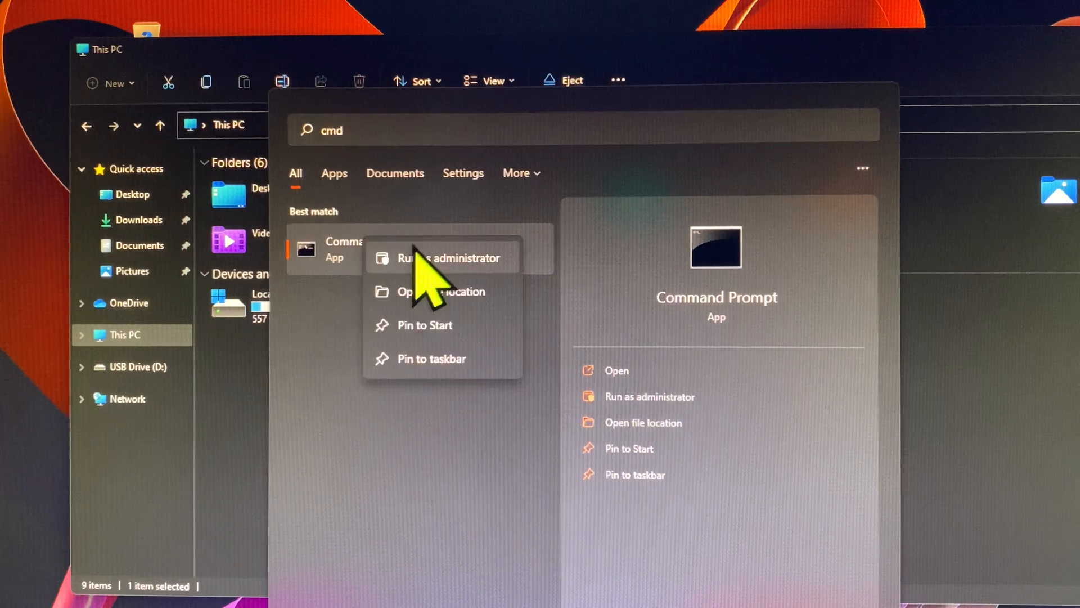
left_click(448, 257)
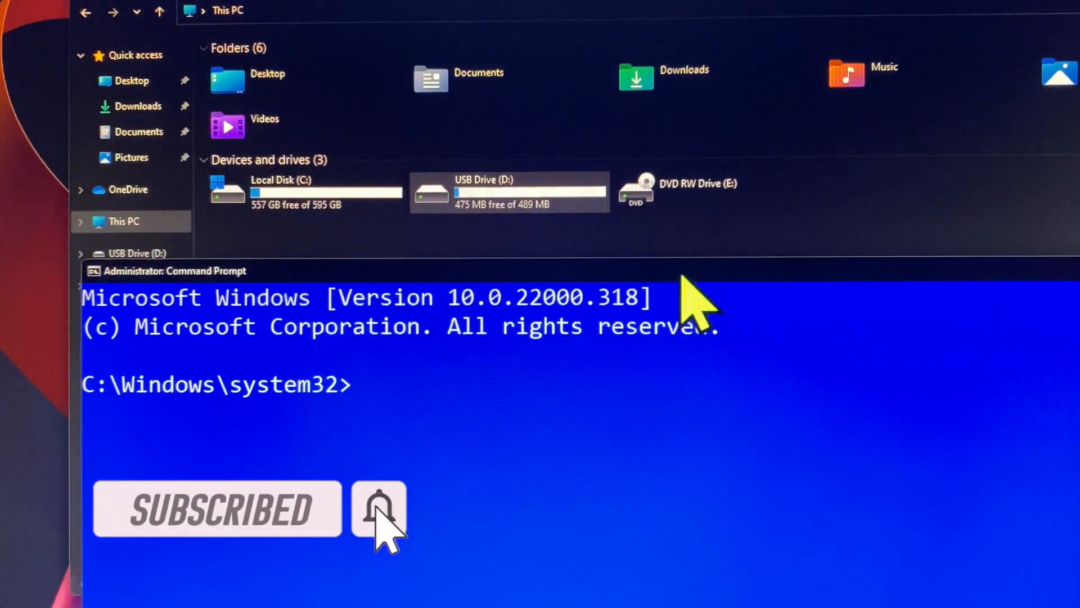
- Start the DiskPart utility from the administrator prompt
type("d")
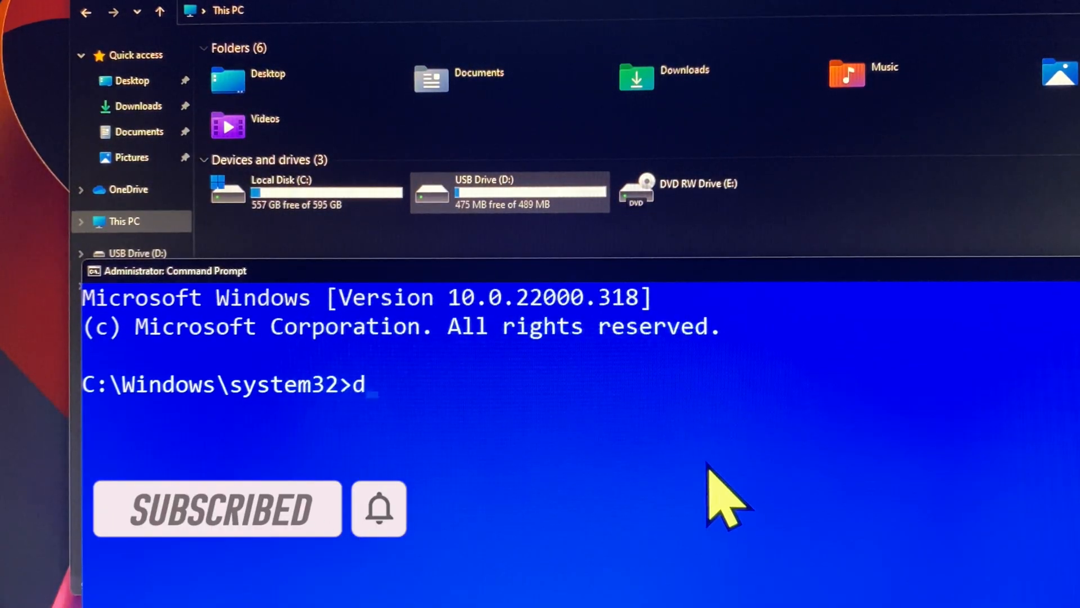
type("iskpart")
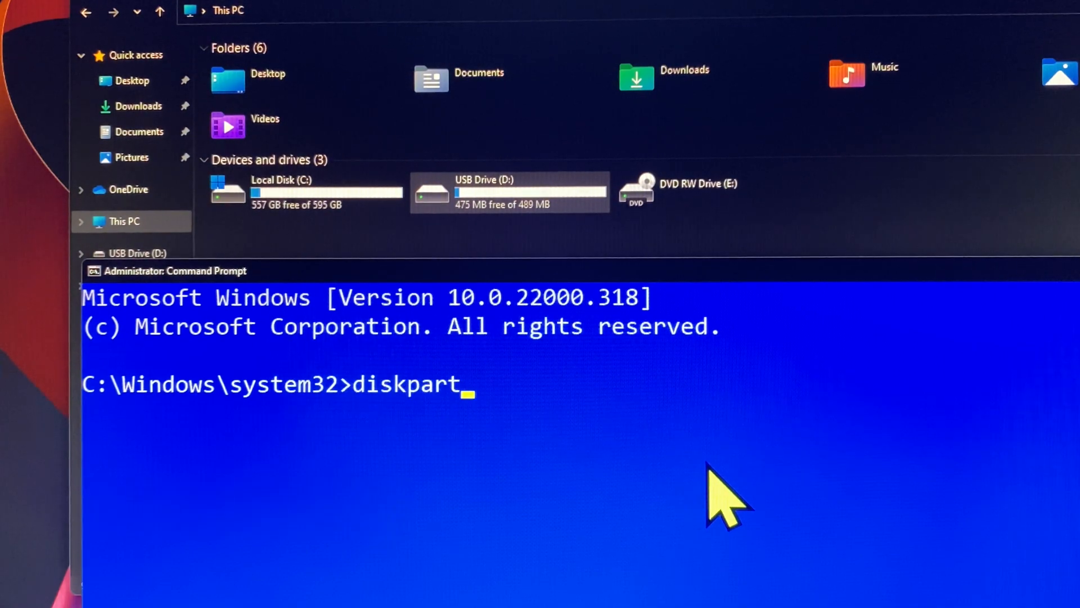
key("Return")
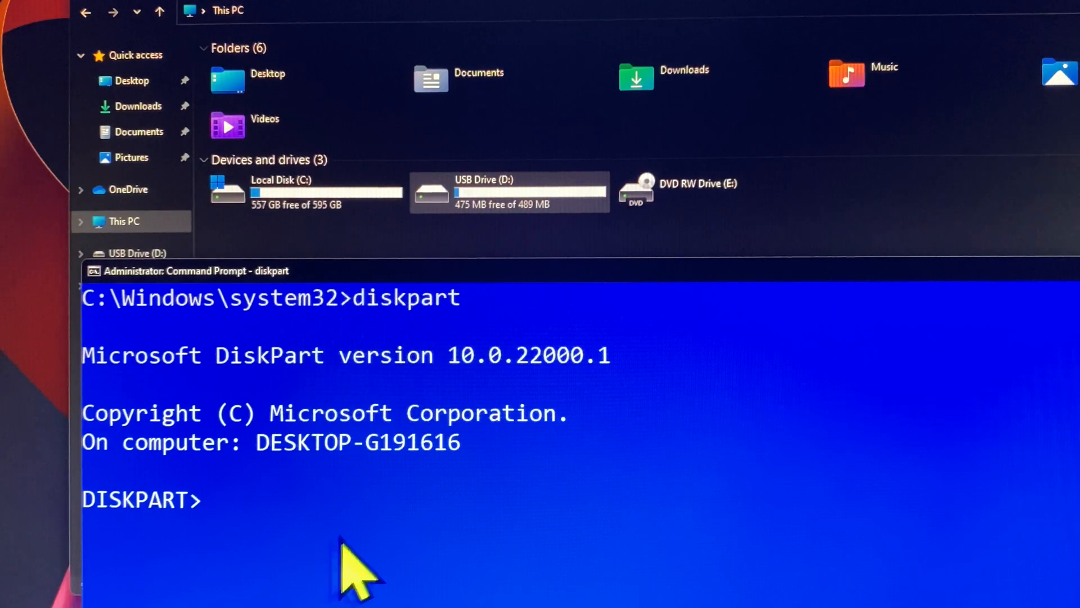
- List the disks and begin selecting the 489 MB Disk 1
type("lis")
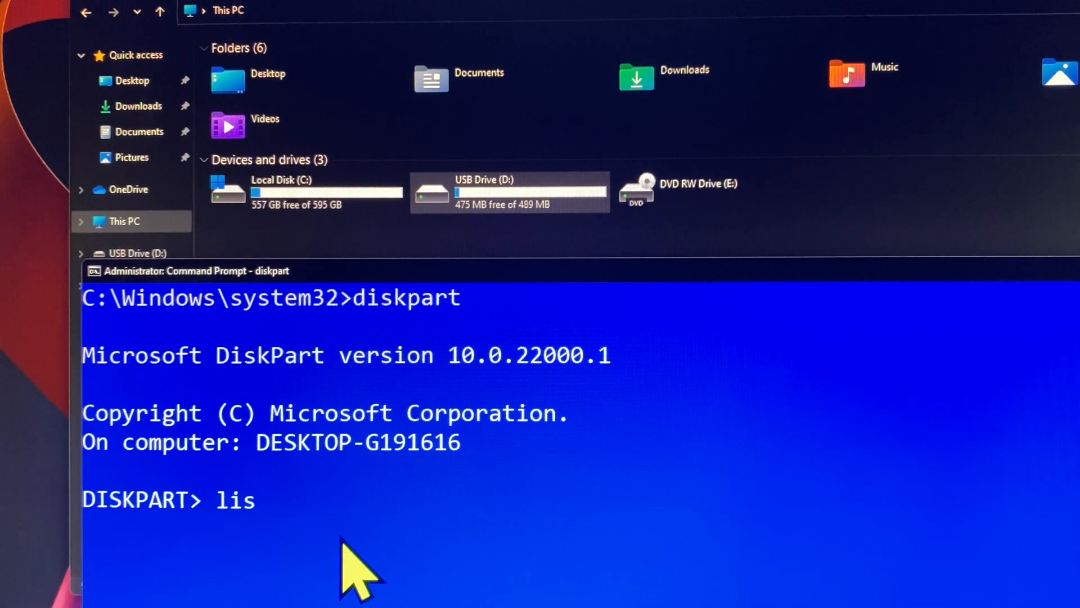
type("t di")
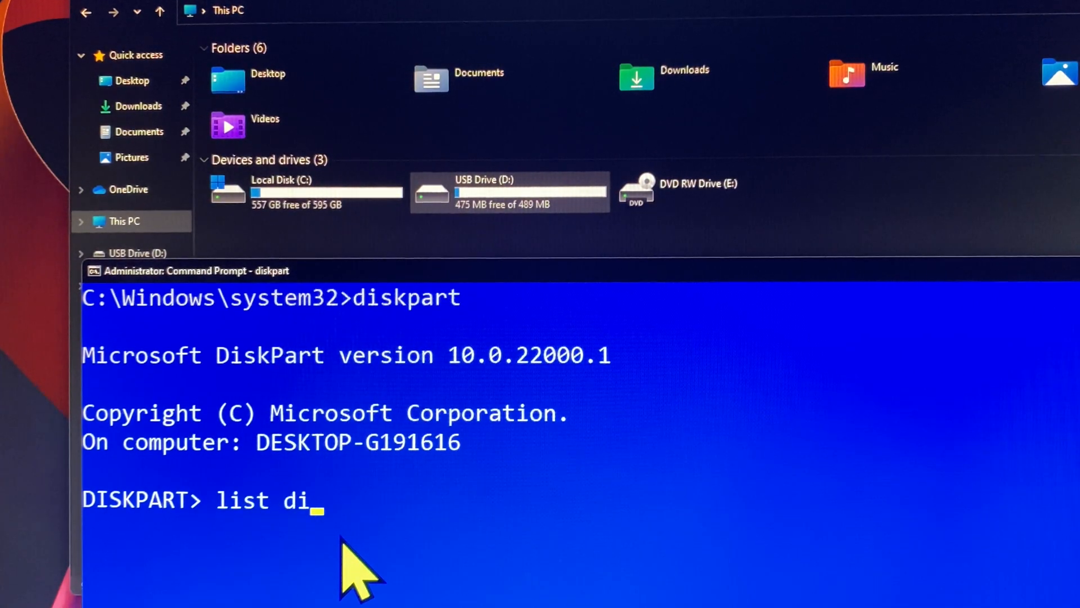
key("Return")
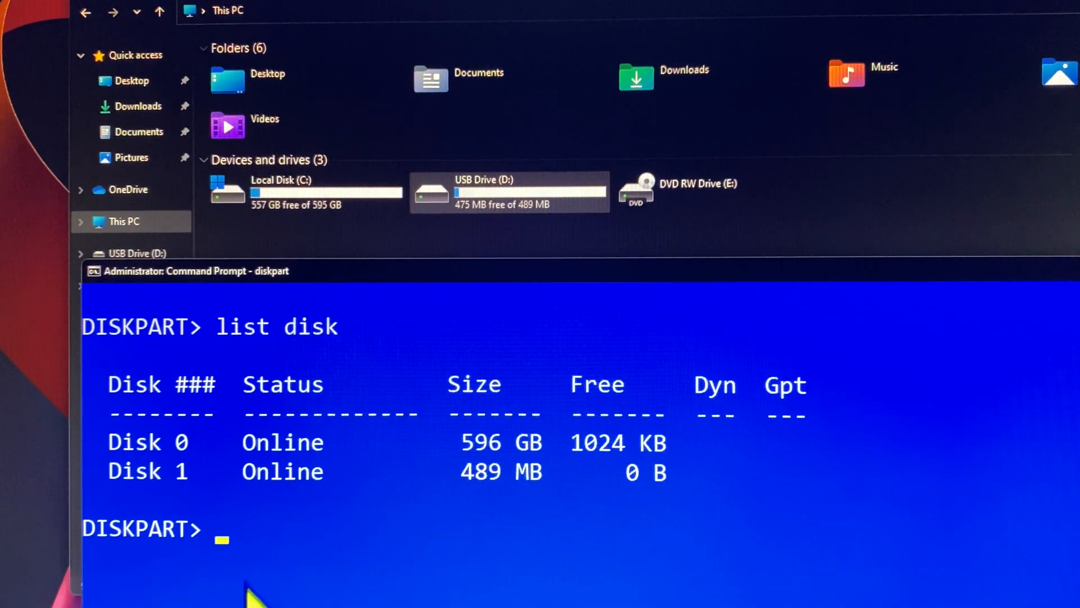
type("select disk 1")
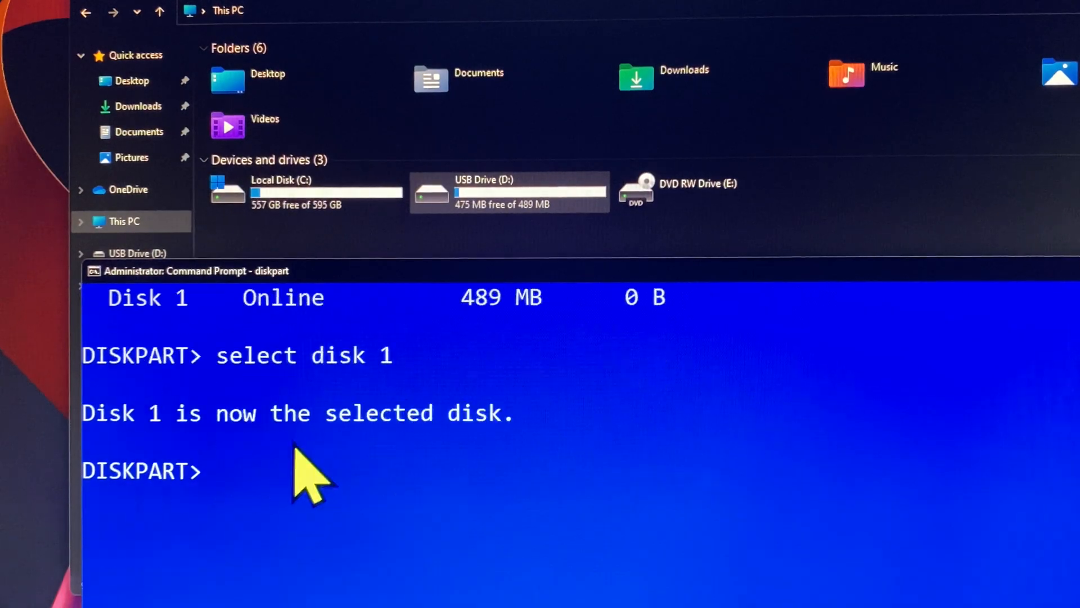
mouse_move(289, 496)
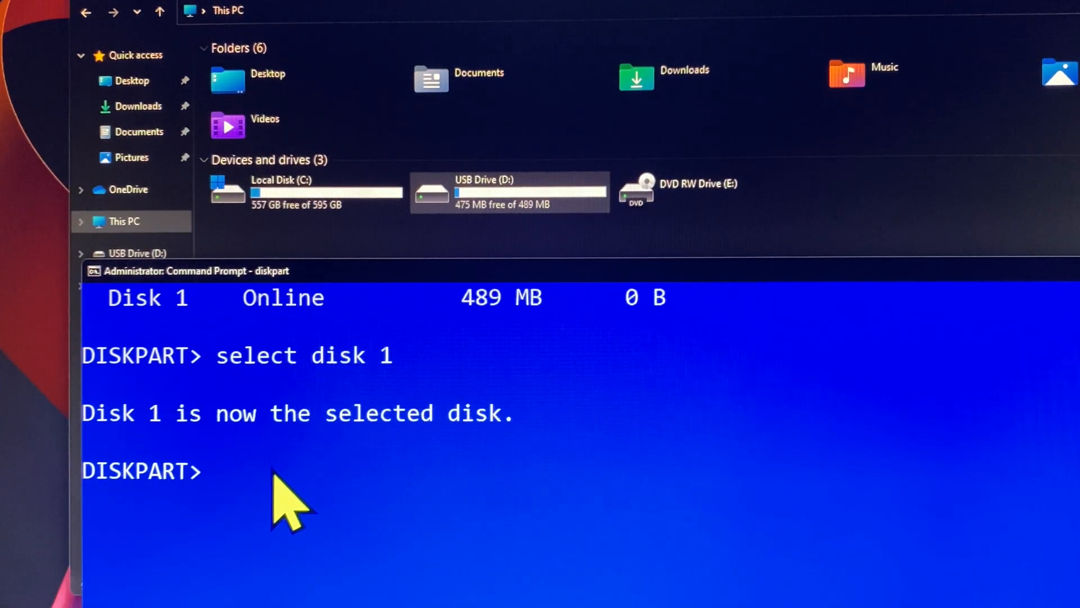
- Mark Disk 1 read-only with 'attributes disk set readonly'
type("atr")
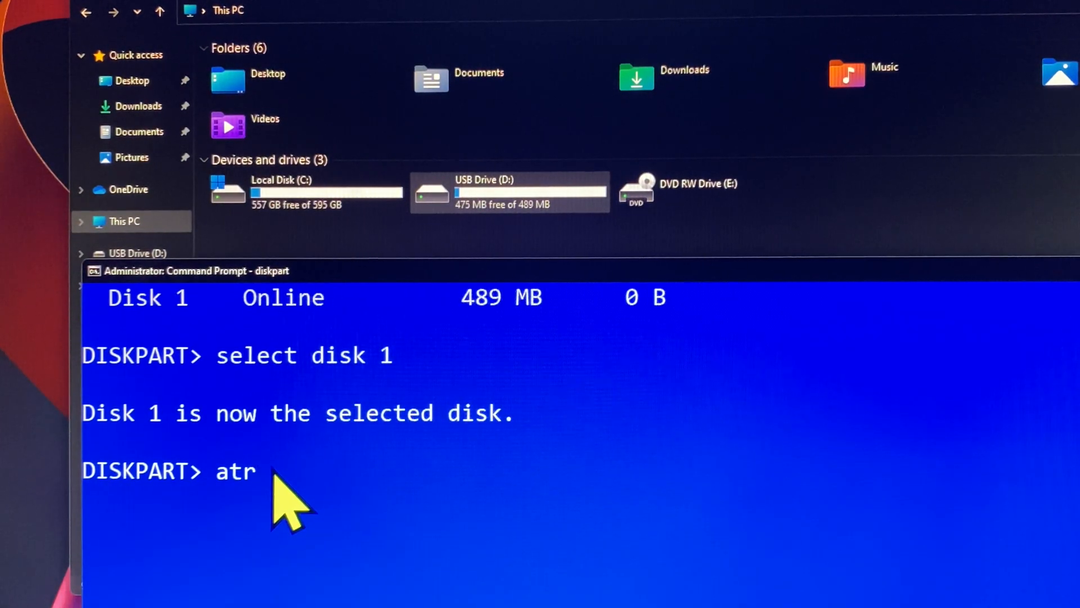
type("t")
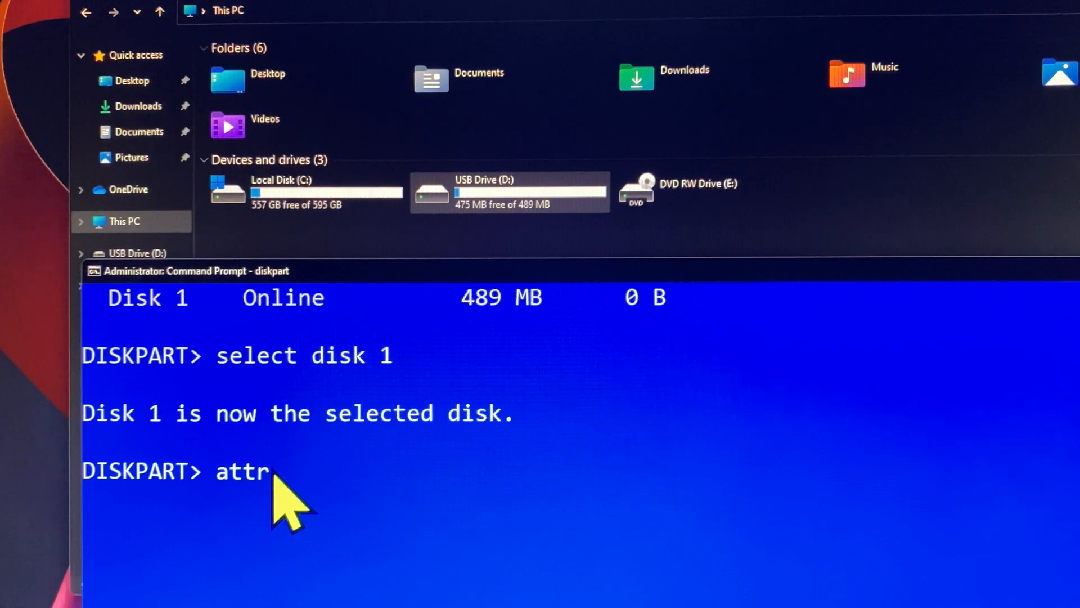
type("ibutes")
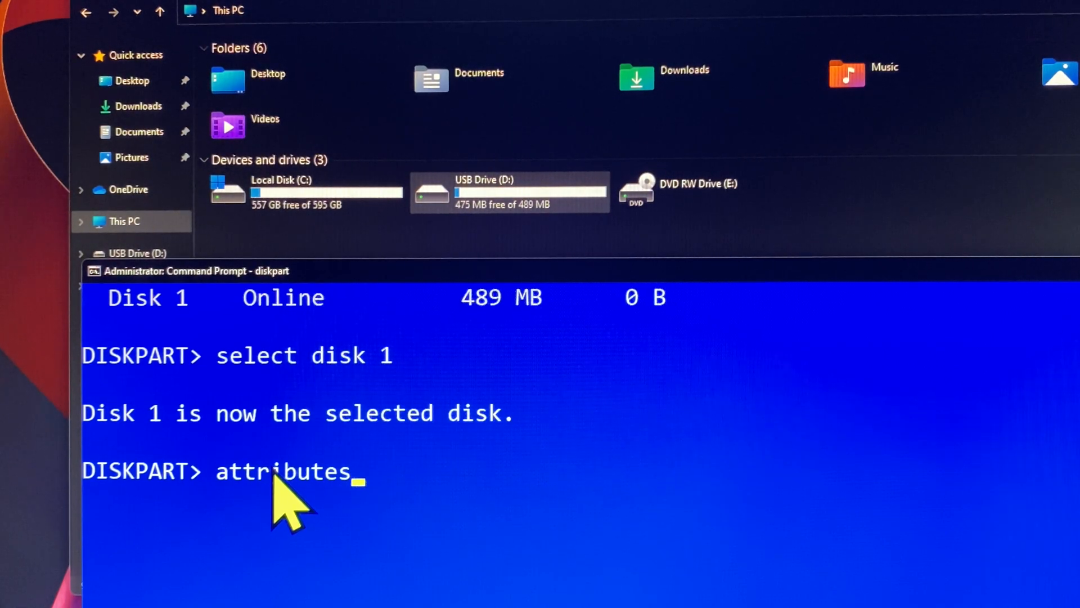
type("disk")
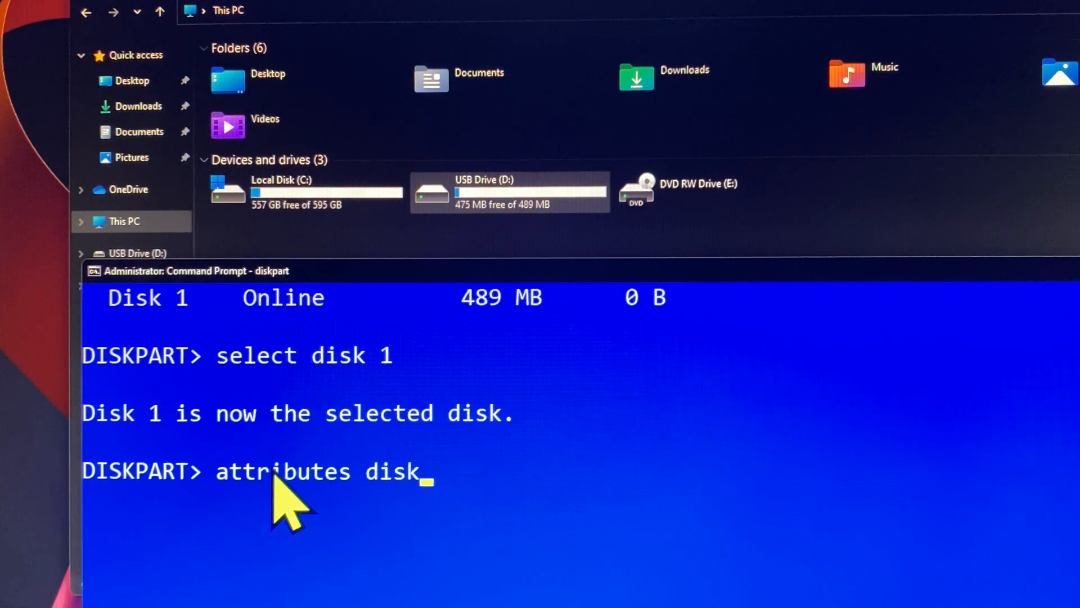
type("set readonly")
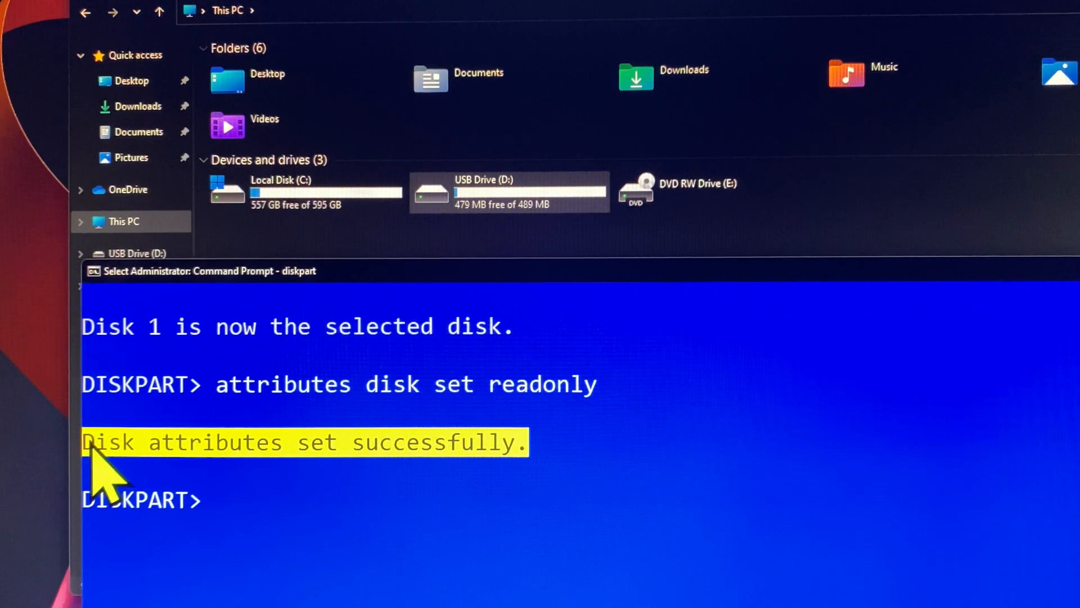
mouse_move(437, 524)
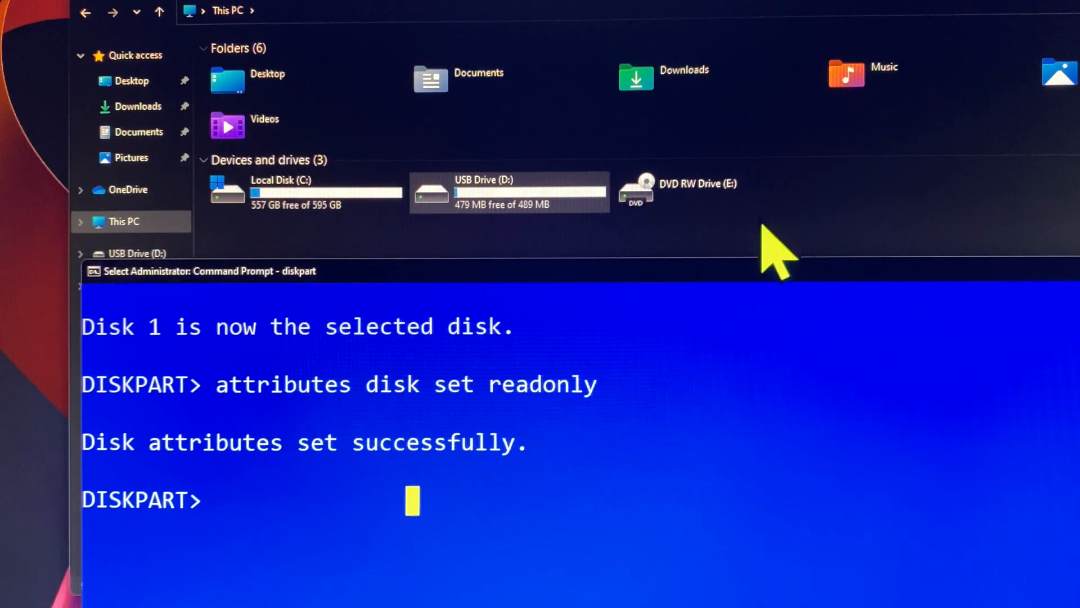
- Attempt to format USB Drive (D:), which fails with a write-protected warning
right_click(510, 191)
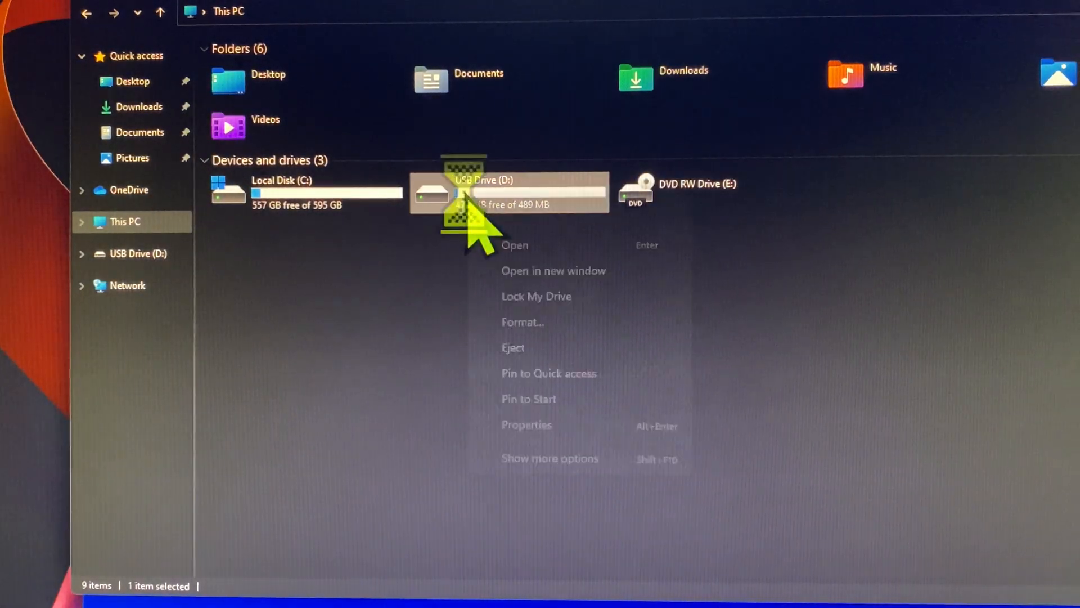
left_click(522, 322)
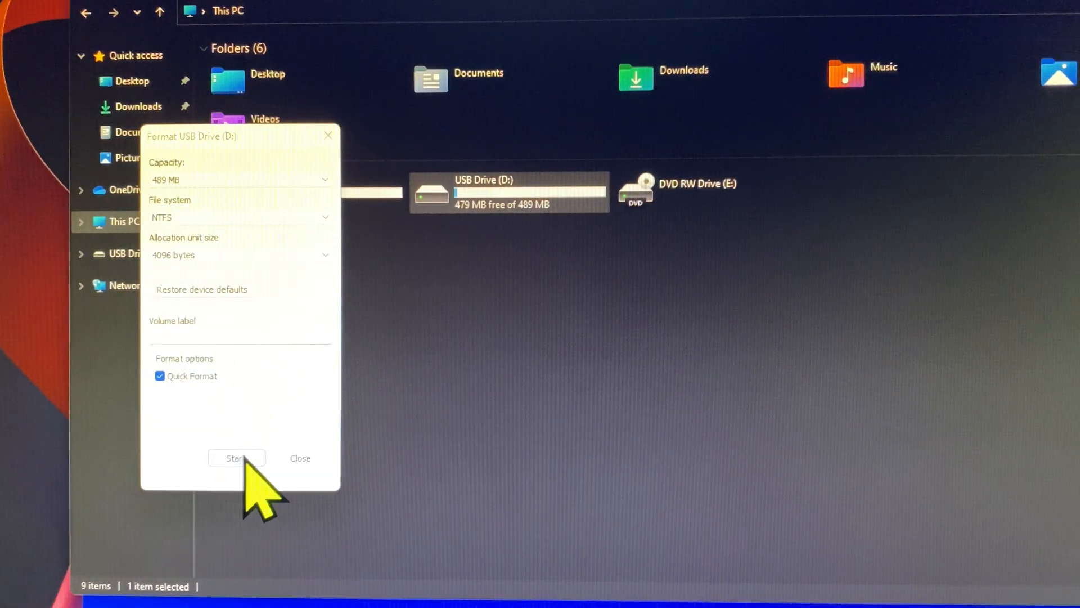
left_click(237, 458)
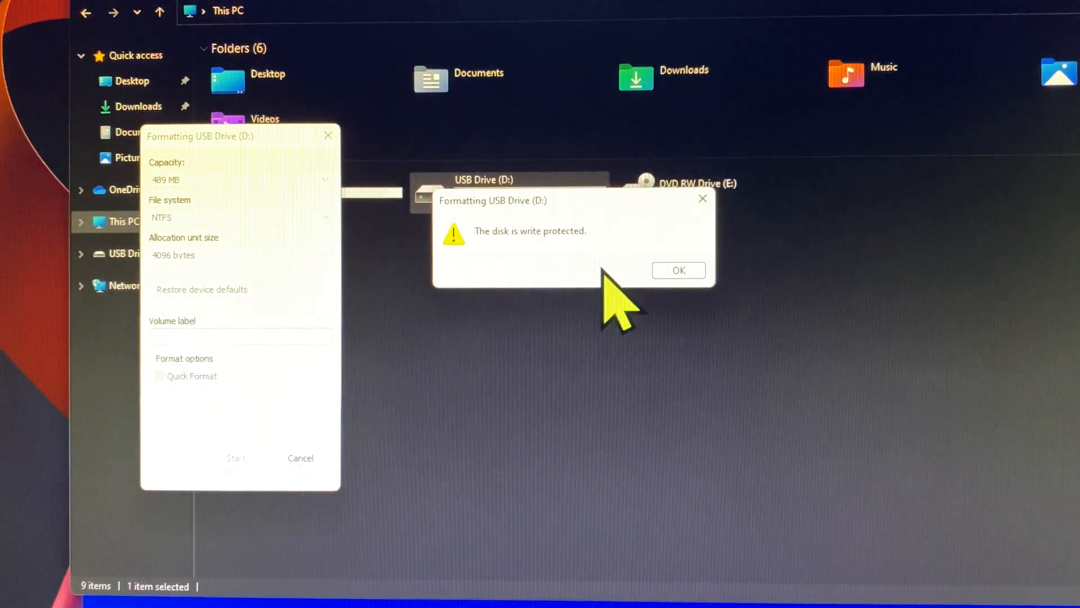
mouse_move(500, 269)
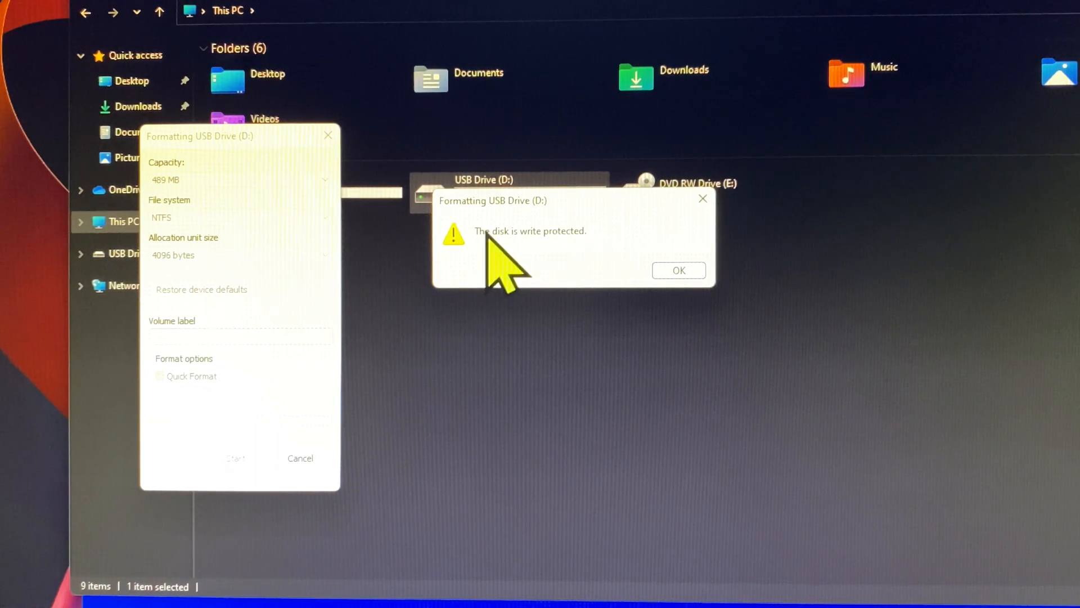
mouse_move(607, 269)
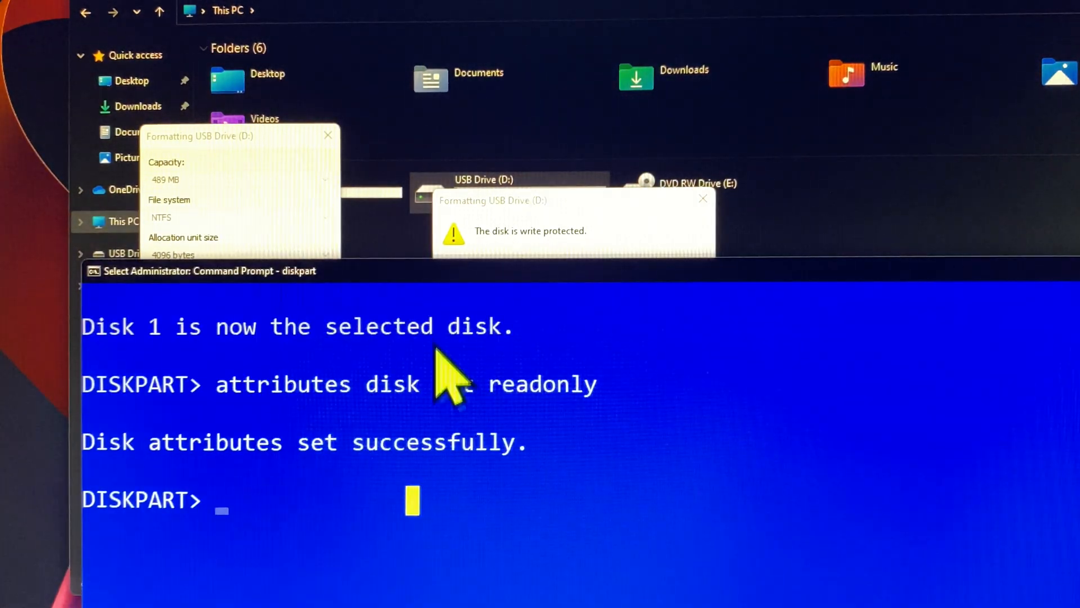
mouse_move(707, 331)
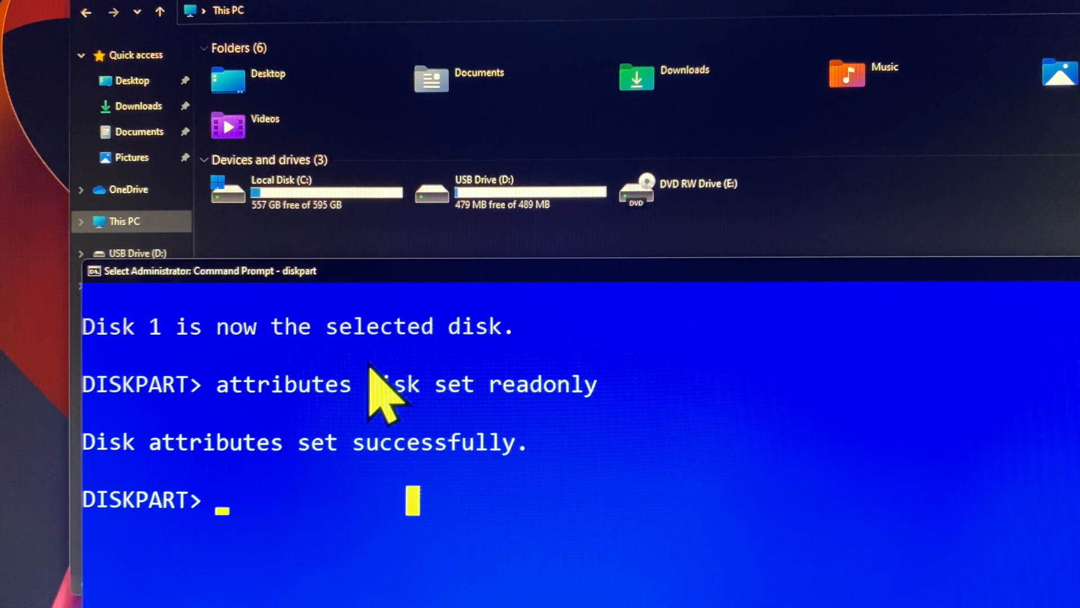
- List the disks again and reselect Disk 1 in DiskPart
type("list dis")
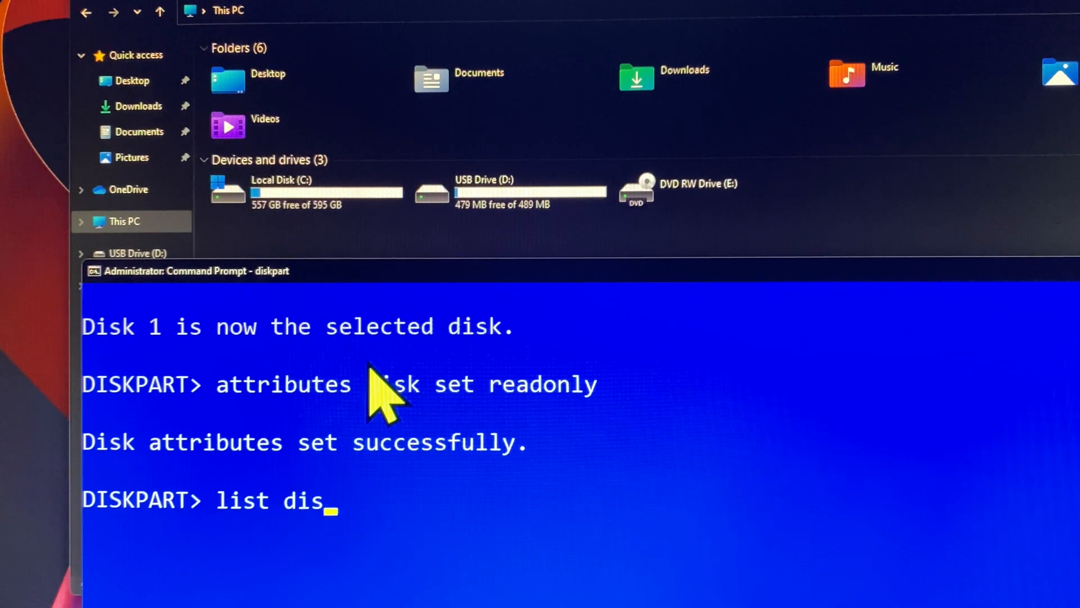
key("Return")
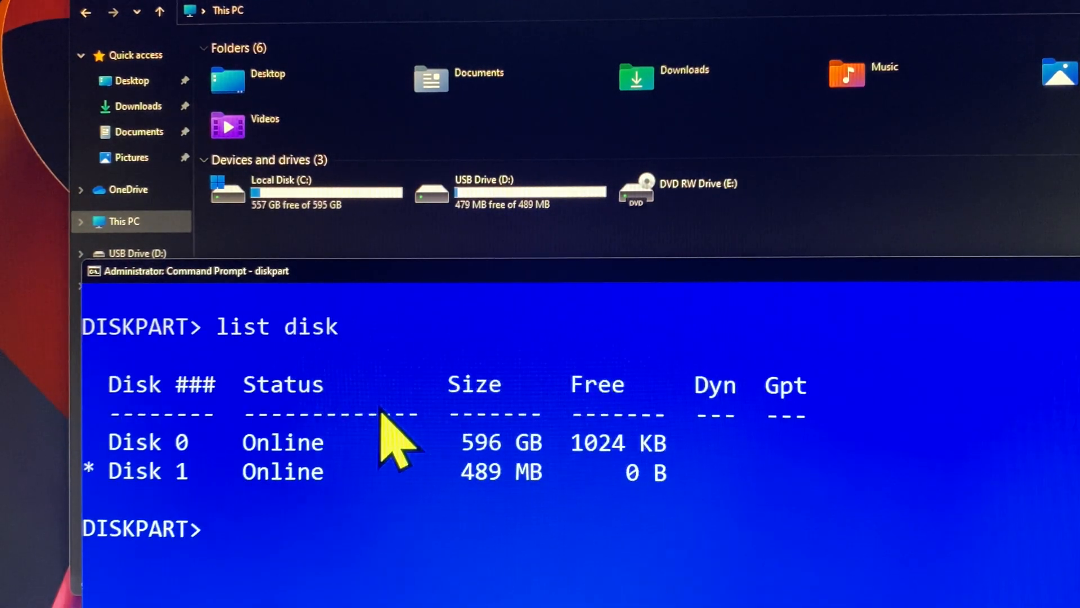
type("se")
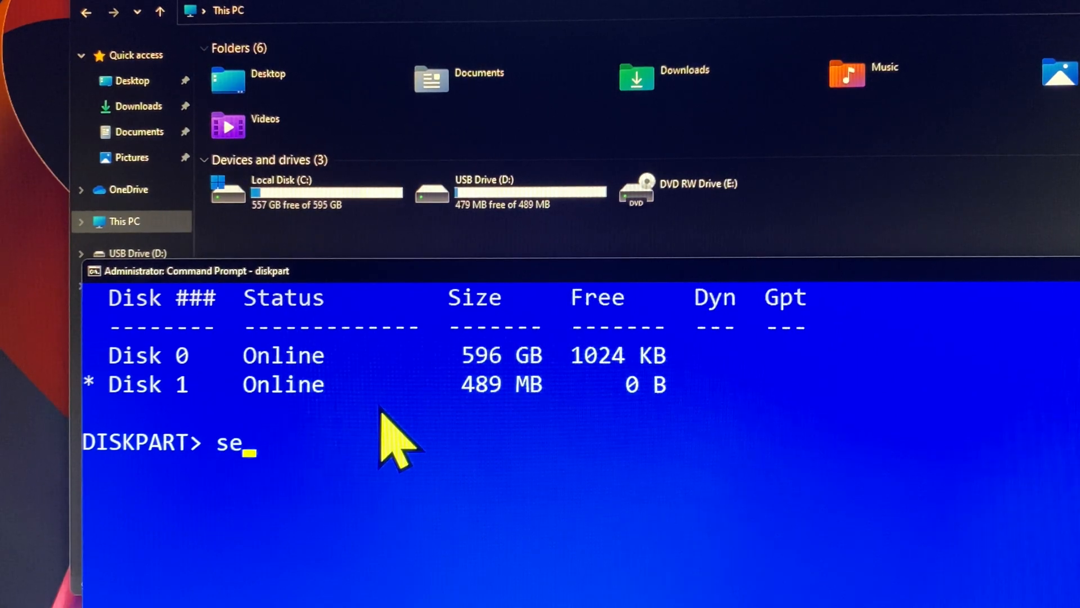
type("lect")
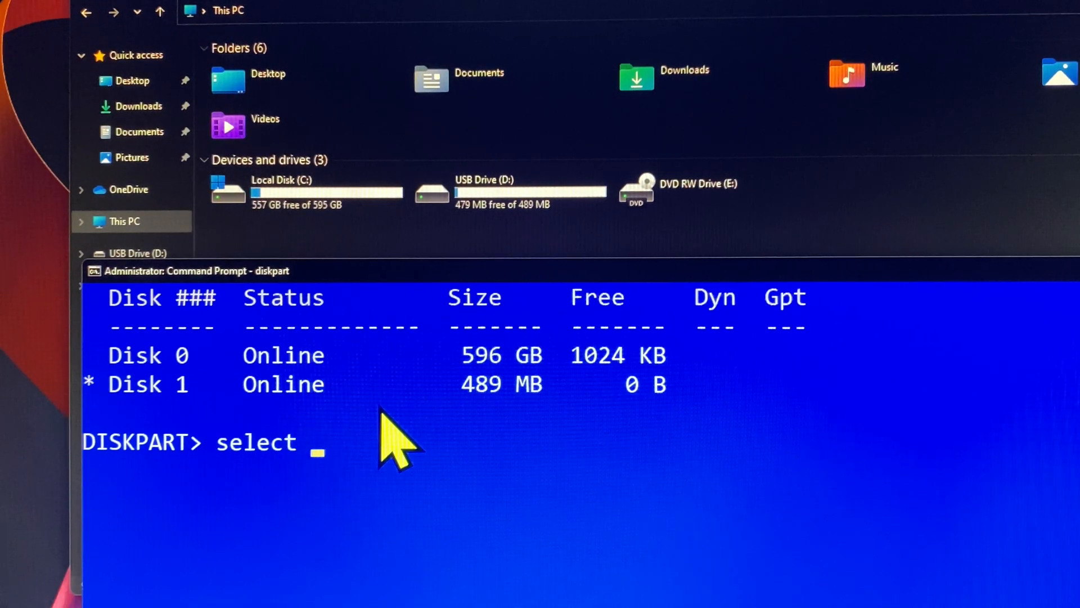
type("disk")
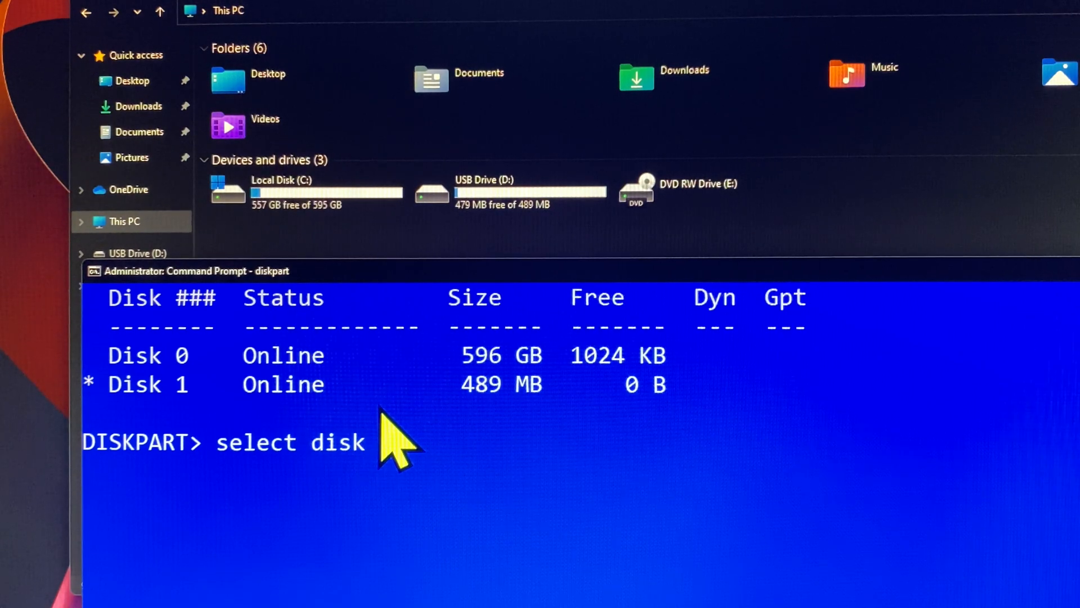
key("Return")
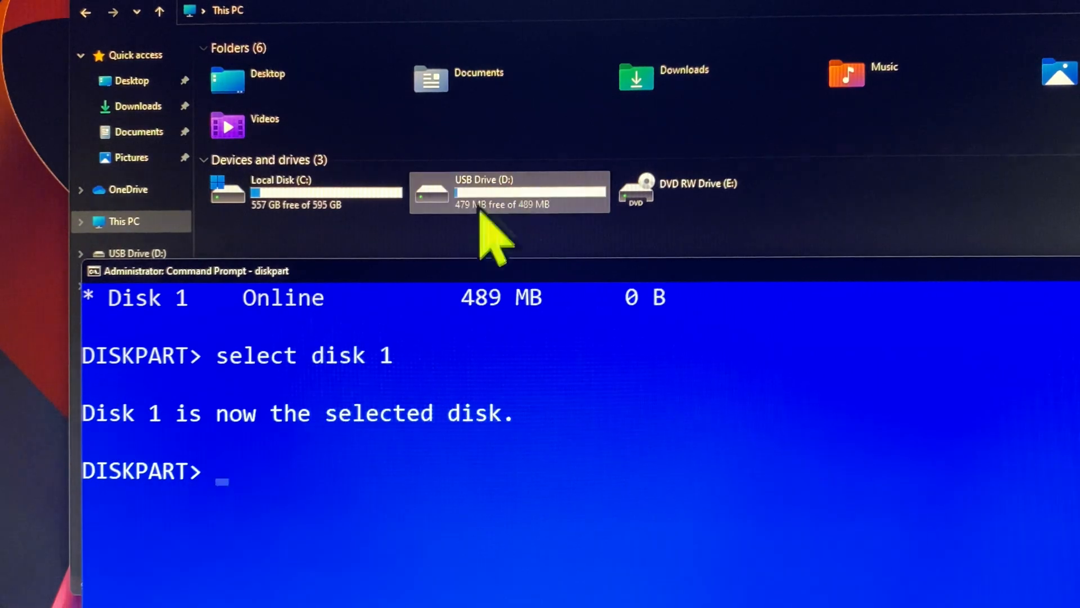
mouse_move(297, 490)
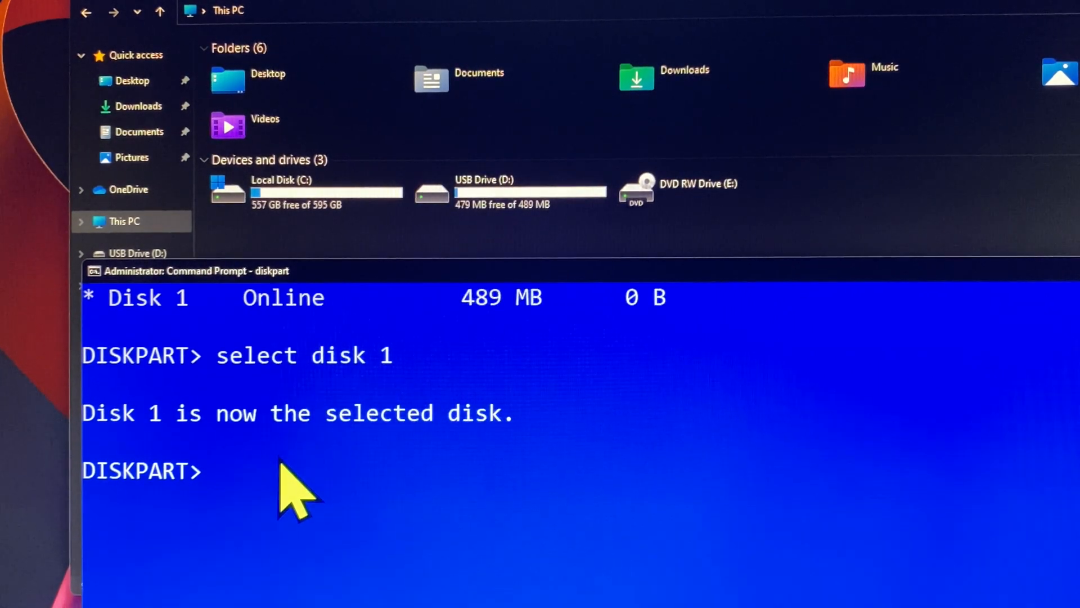
- Clear Disk 1's read-only attribute with 'attributes disk clear readonly'
type("attr")
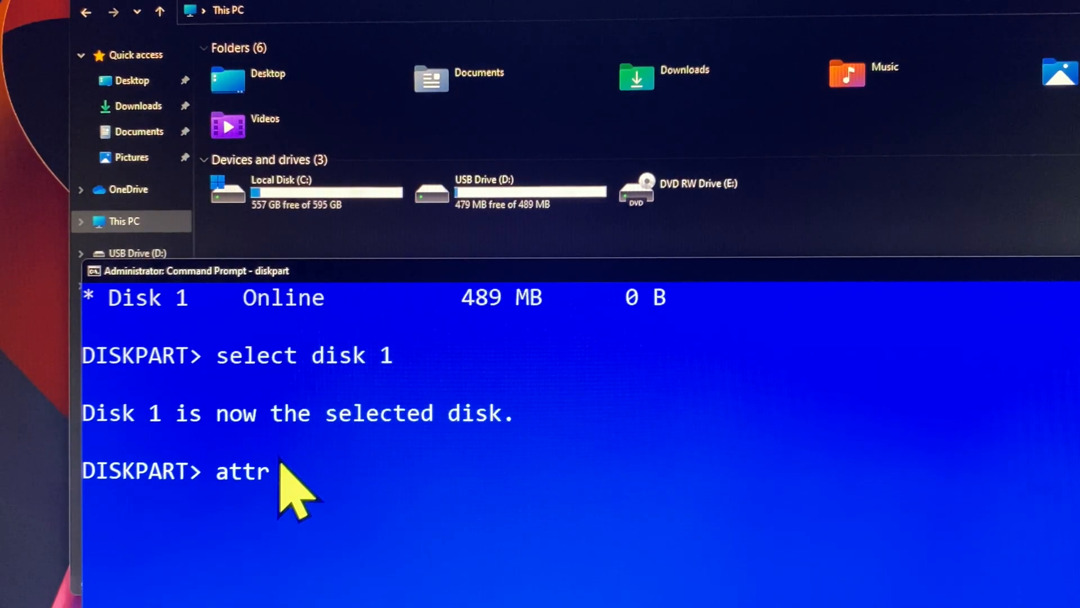
type("ibutes")
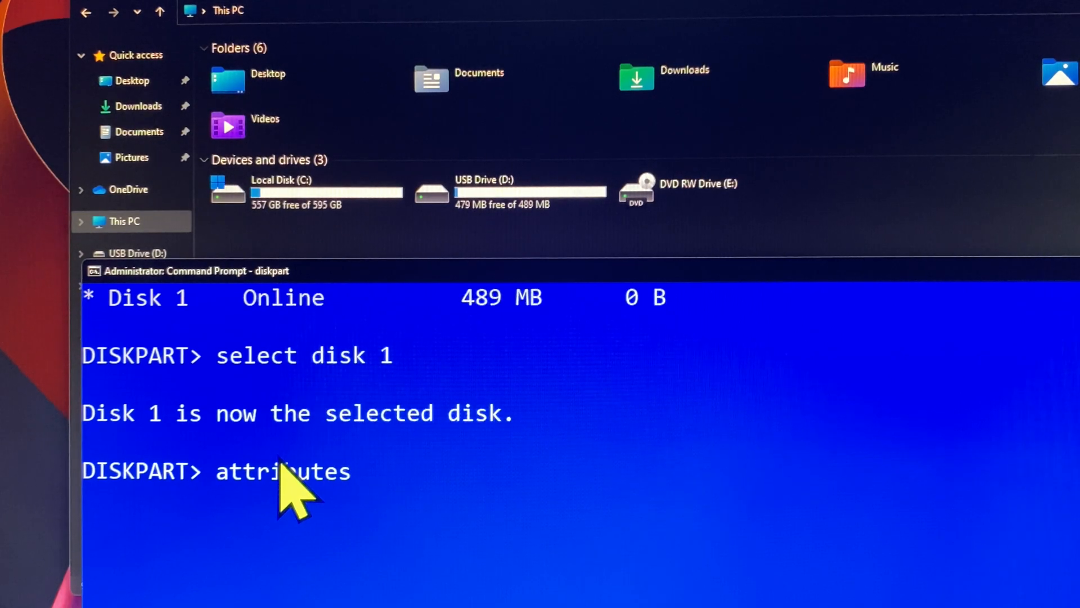
type("disk")
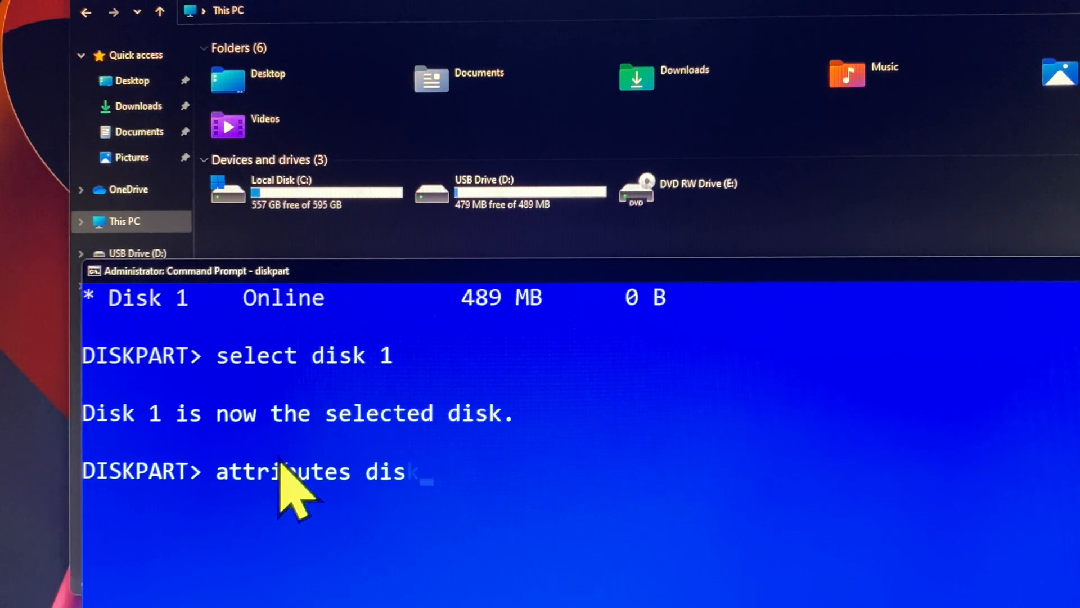
type("k cle")
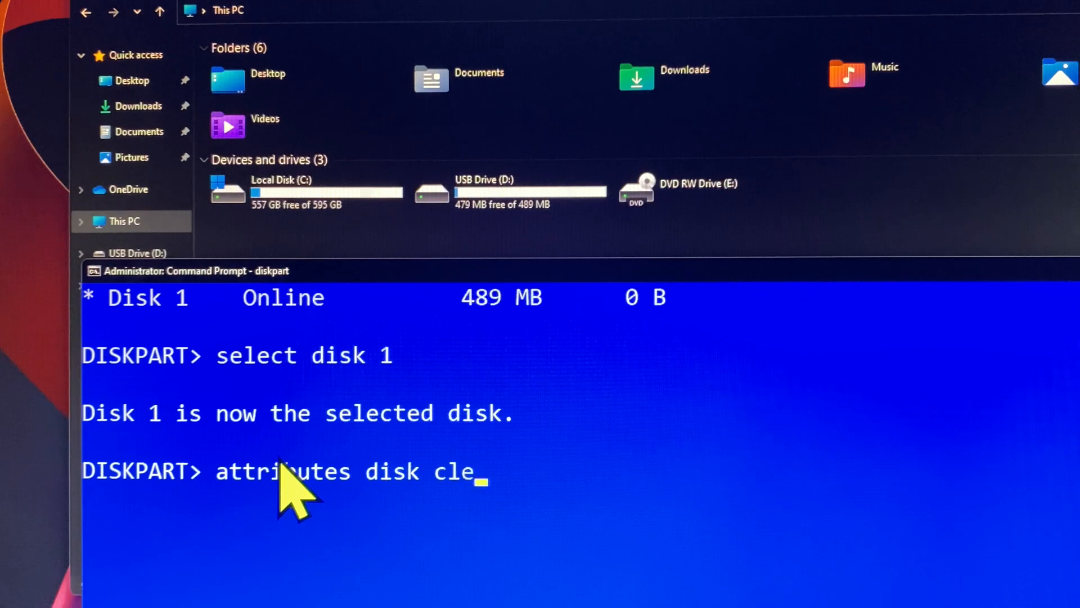
type("ar readonly")
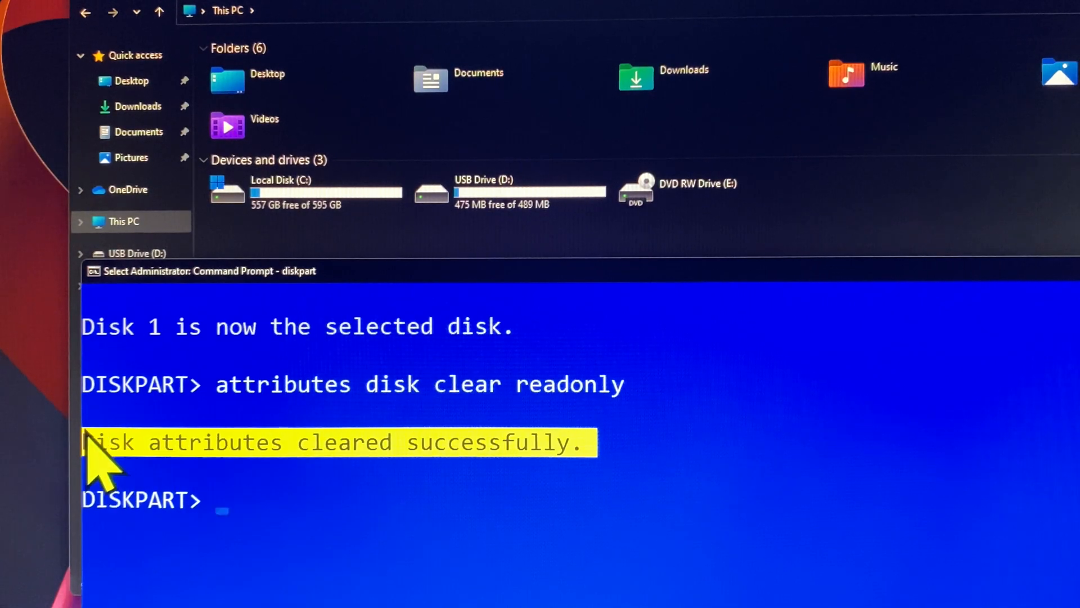
right_click(510, 305)
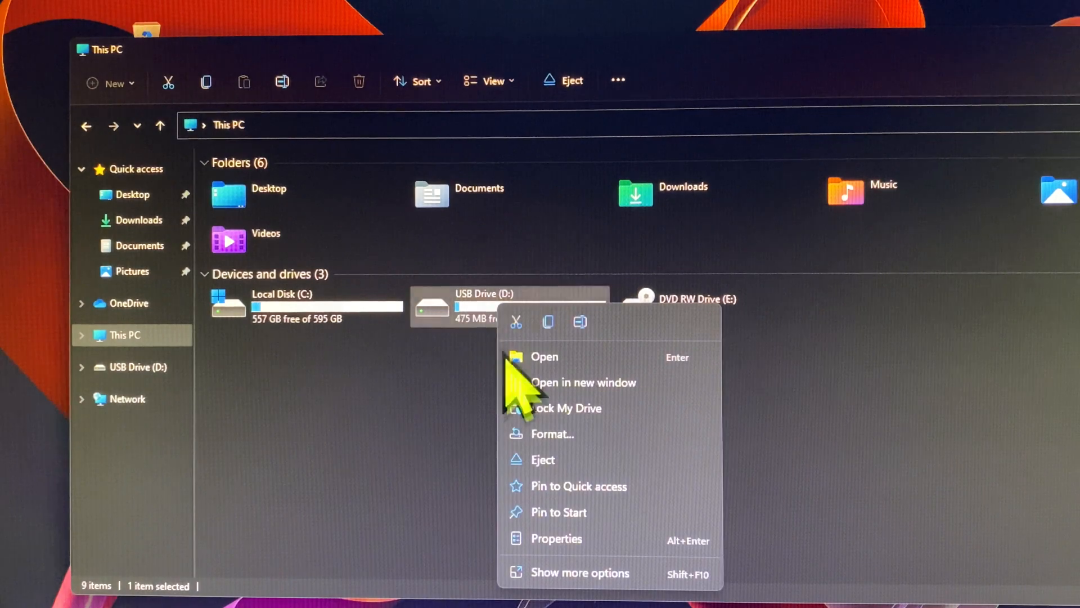
- Format USB Drive (D:) successfully and dismiss the Format Complete message
left_click(555, 433)
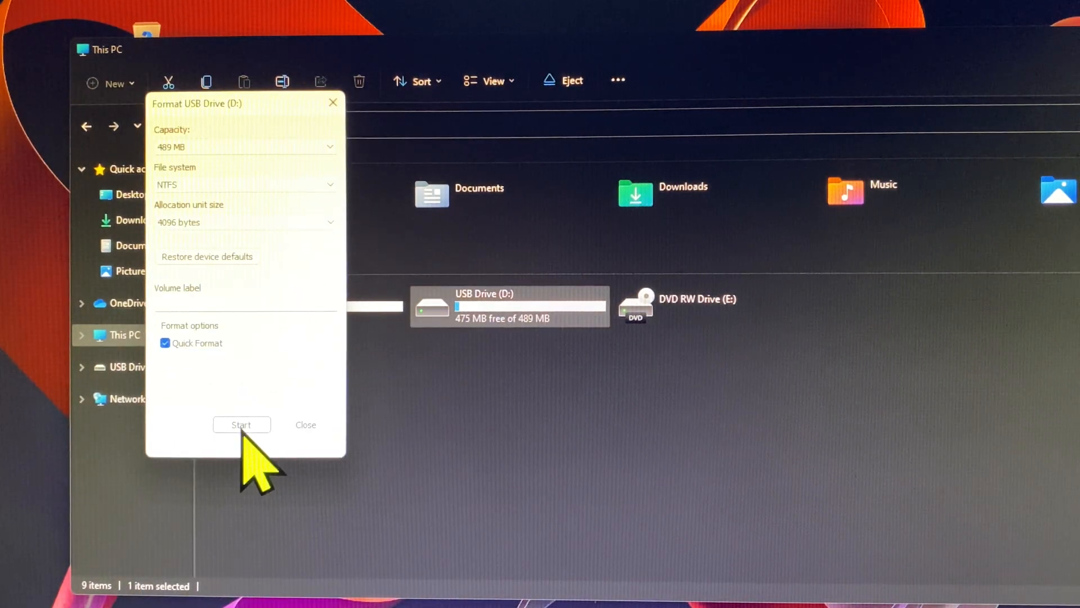
left_click(241, 424)
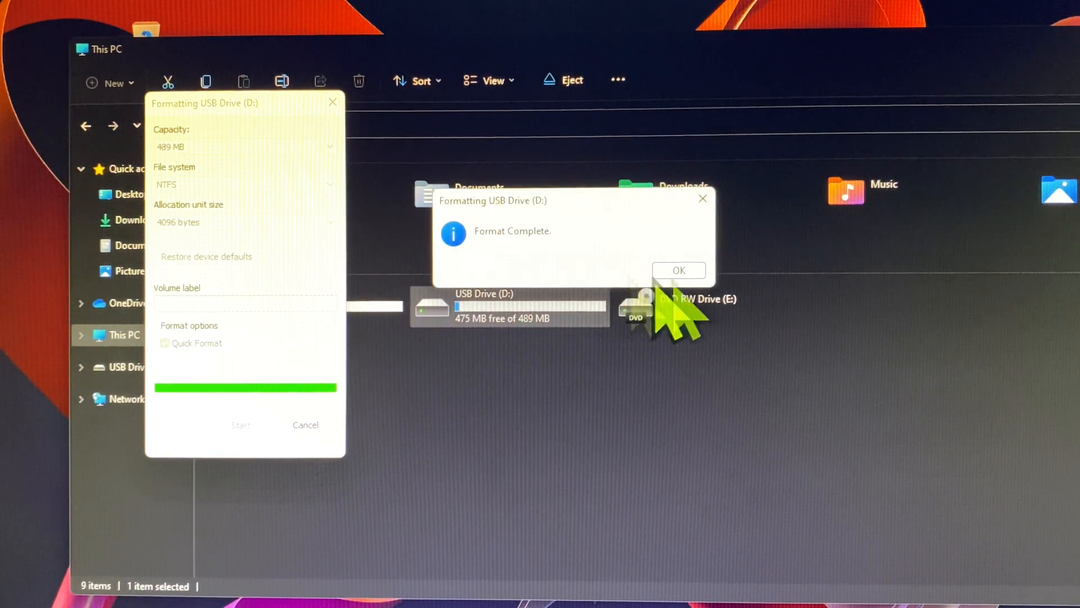
left_click(677, 269)
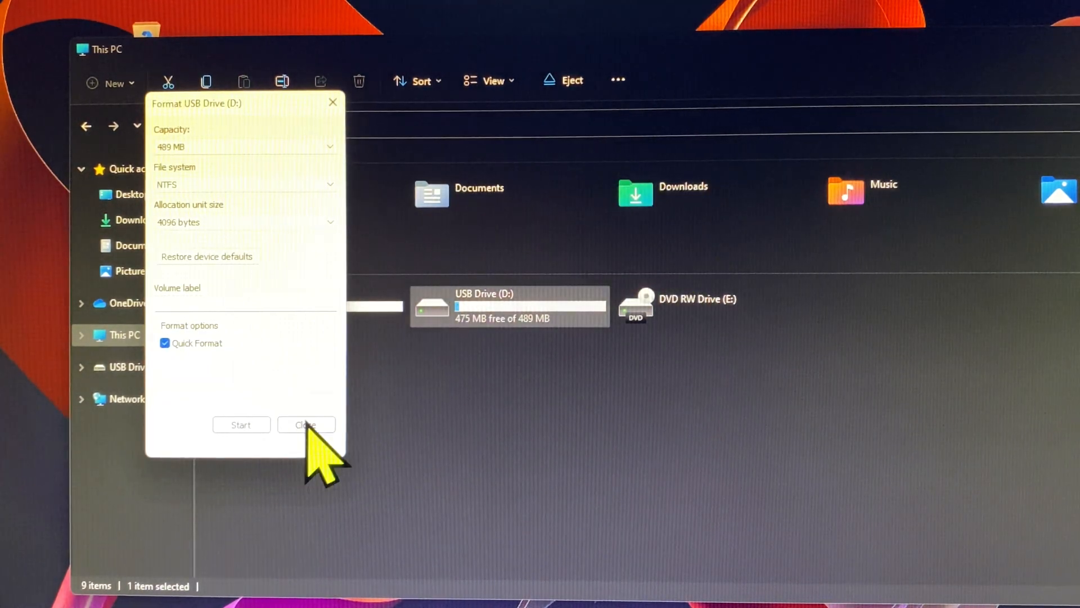
left_click(305, 425)
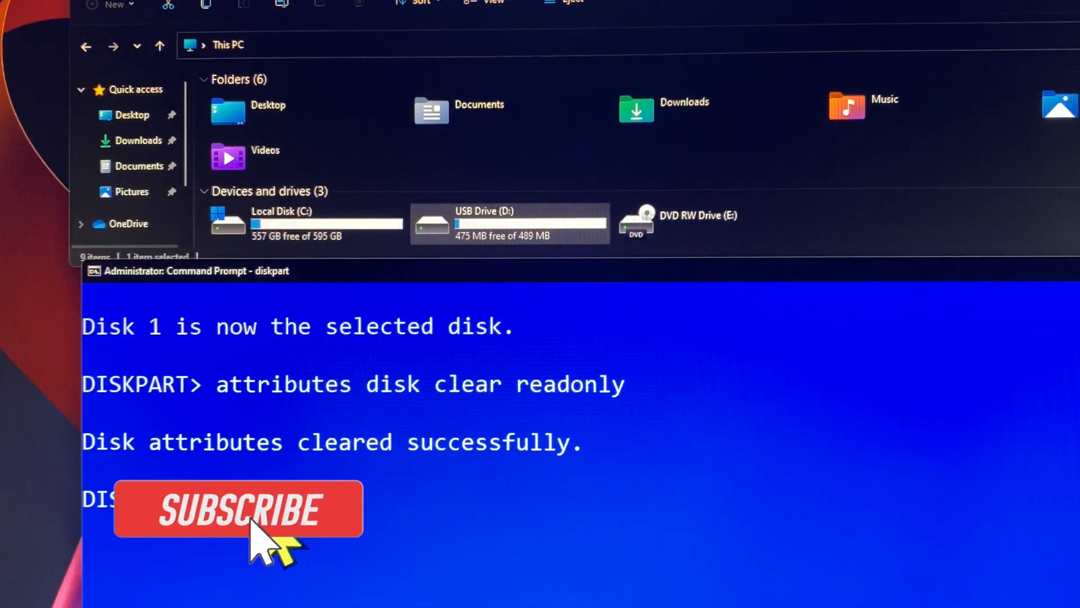
- Exit DiskPart and then the Command Prompt with 'exit'
type("exit")
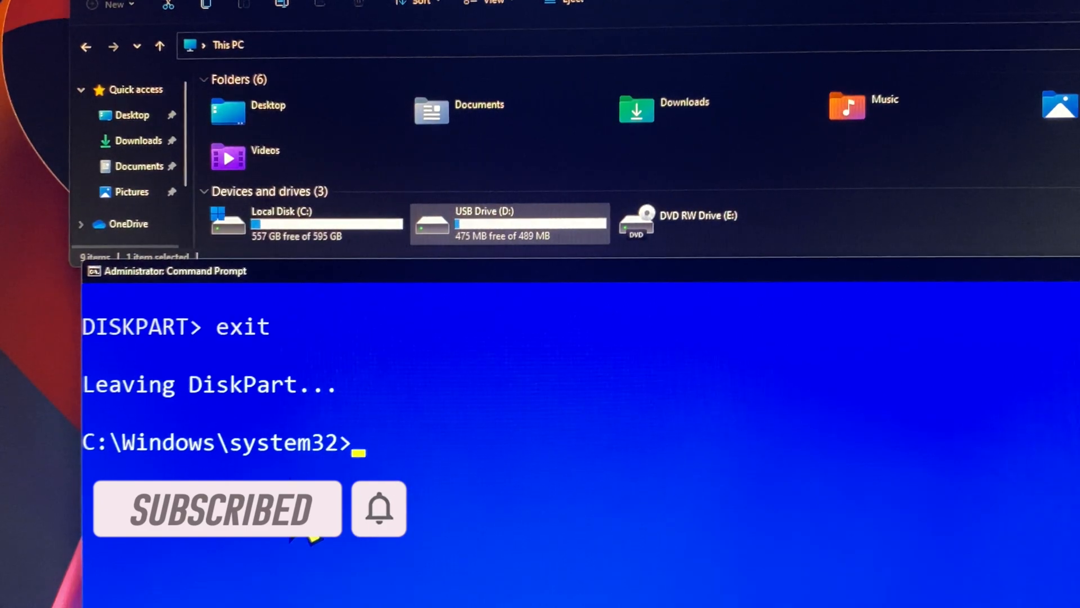
type("exit")
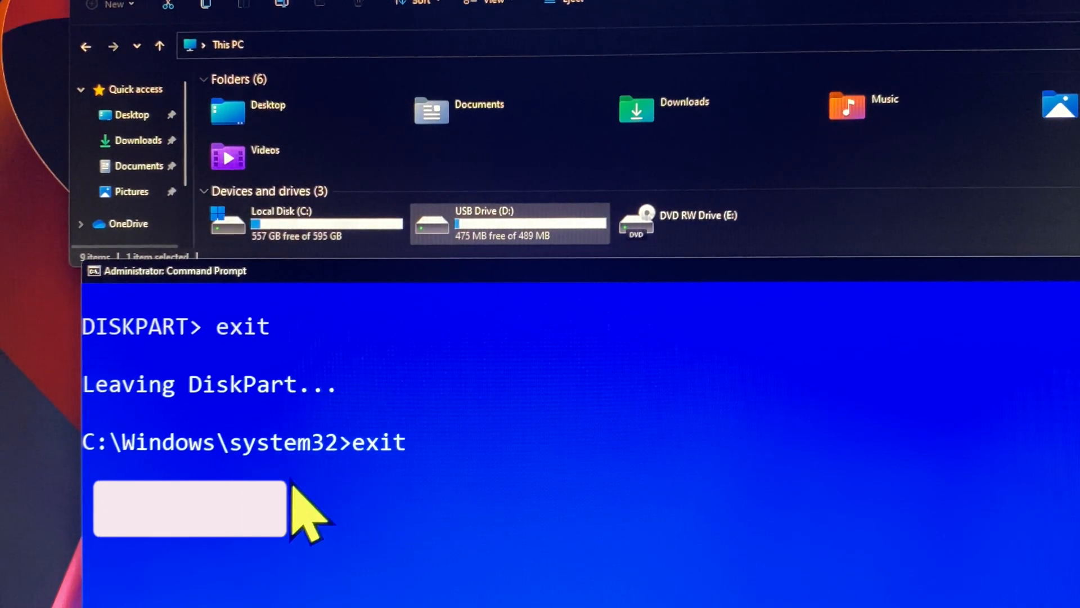